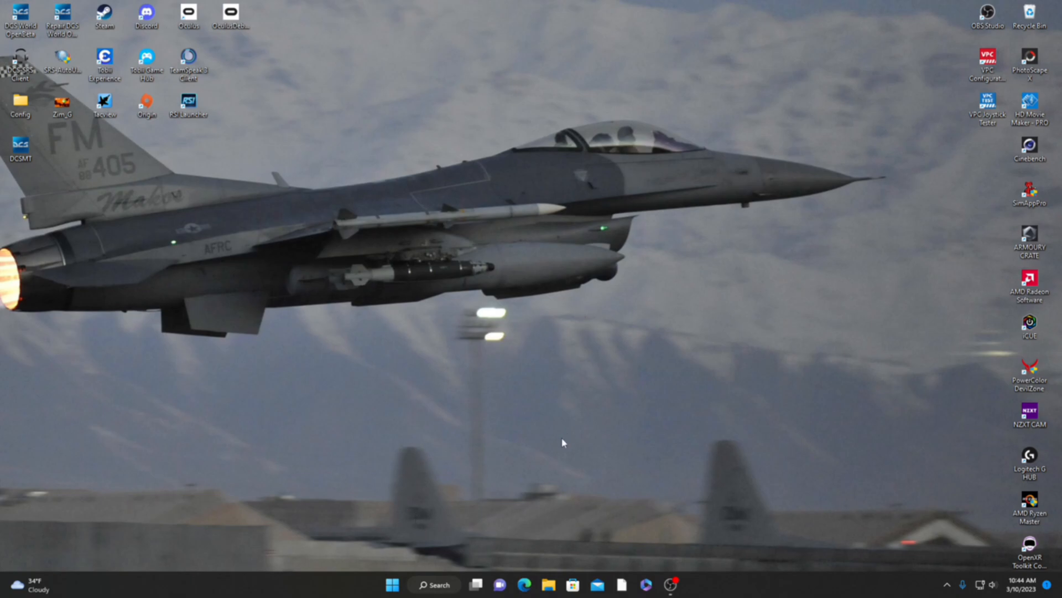
pyautogui.moveTo(592, 459)
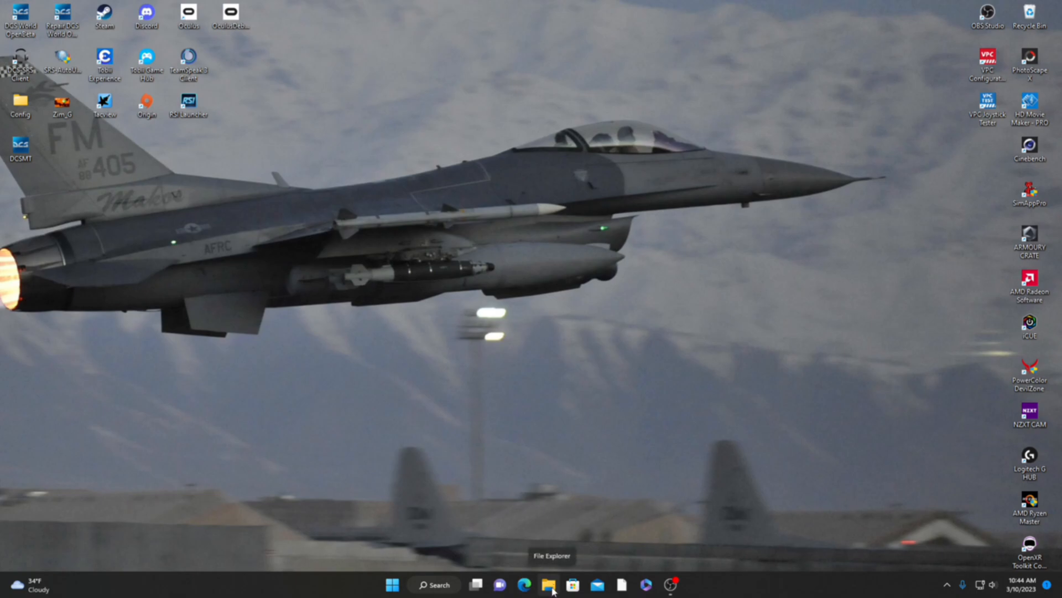
# Browse through This PC and the DCS (Z:) drive into the DCS World folder.
pyautogui.click(549, 585)
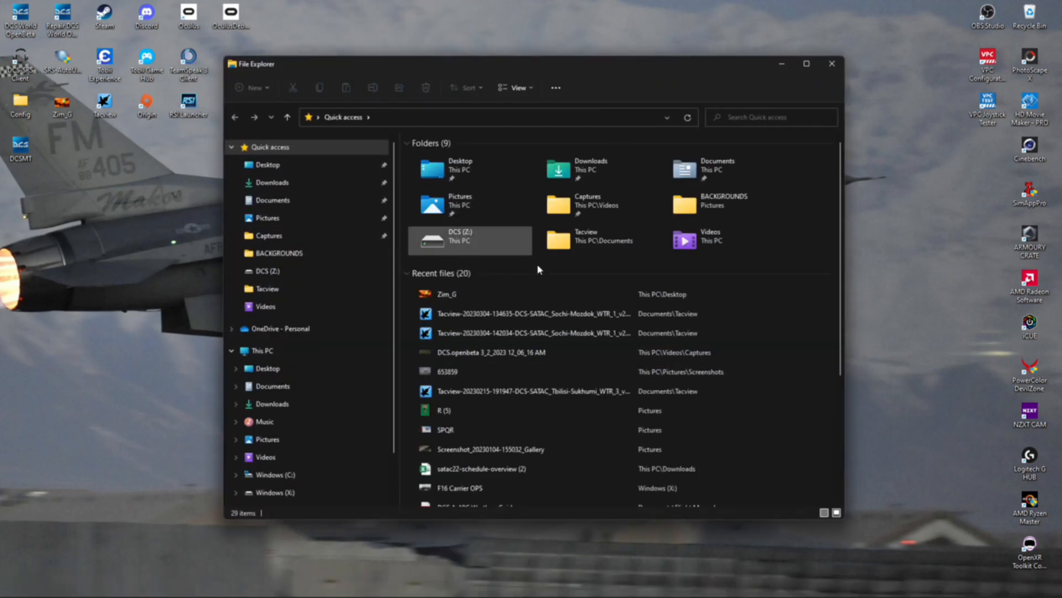
pyautogui.moveTo(441, 244)
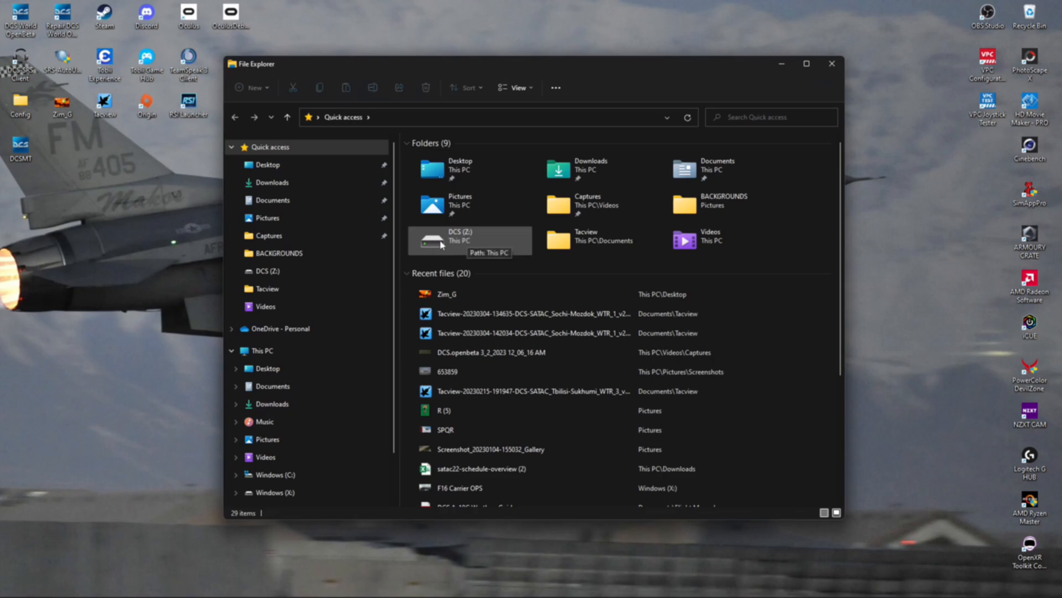
pyautogui.click(260, 350)
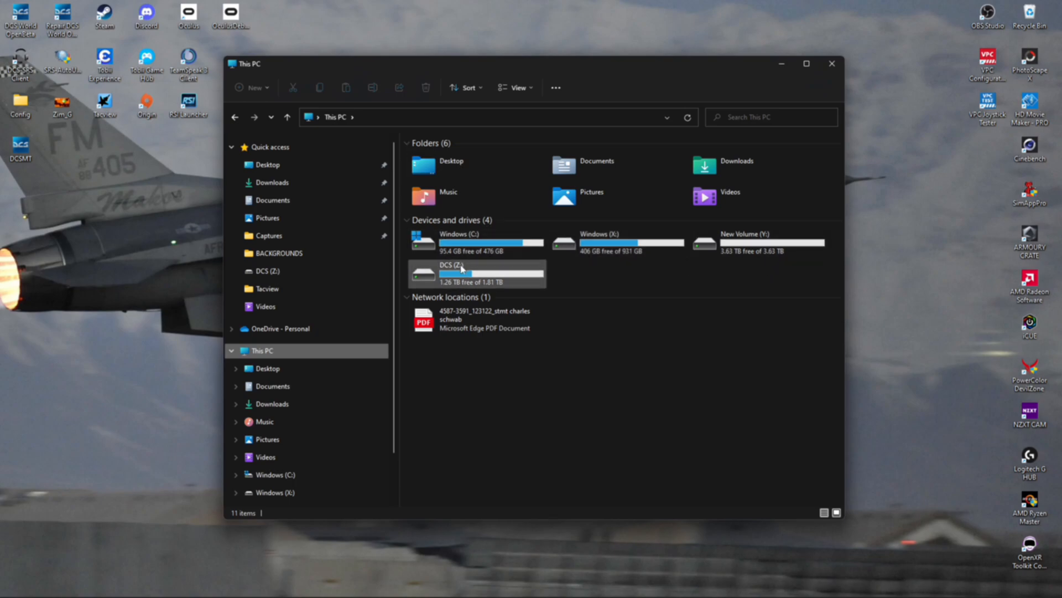
pyautogui.doubleClick(463, 274)
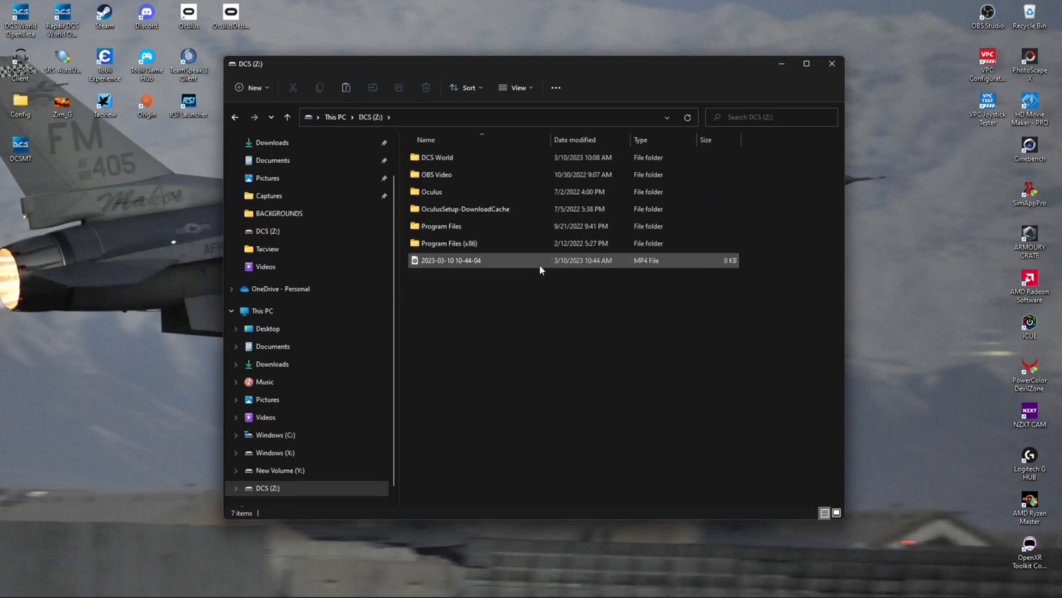
pyautogui.doubleClick(437, 157)
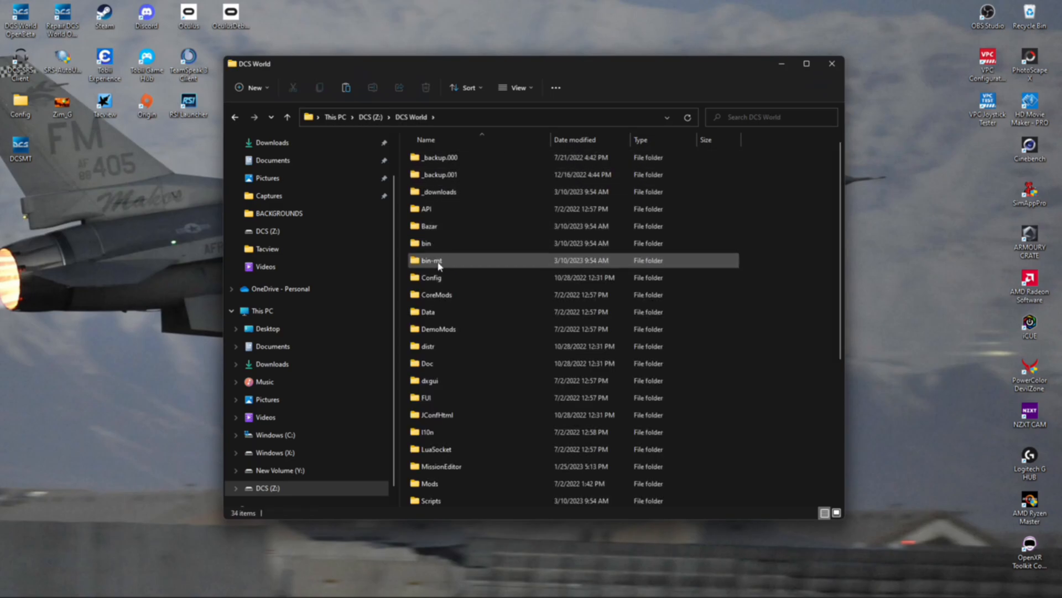
pyautogui.moveTo(431, 260)
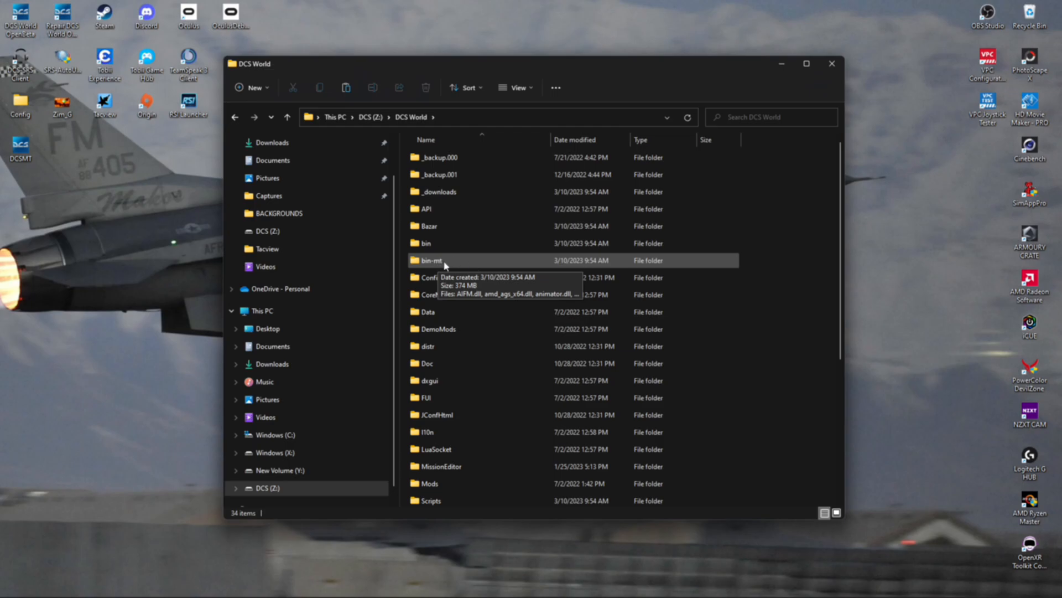
# Open bin-mt and launch its multi-threaded DCS.exe.
pyautogui.doubleClick(431, 260)
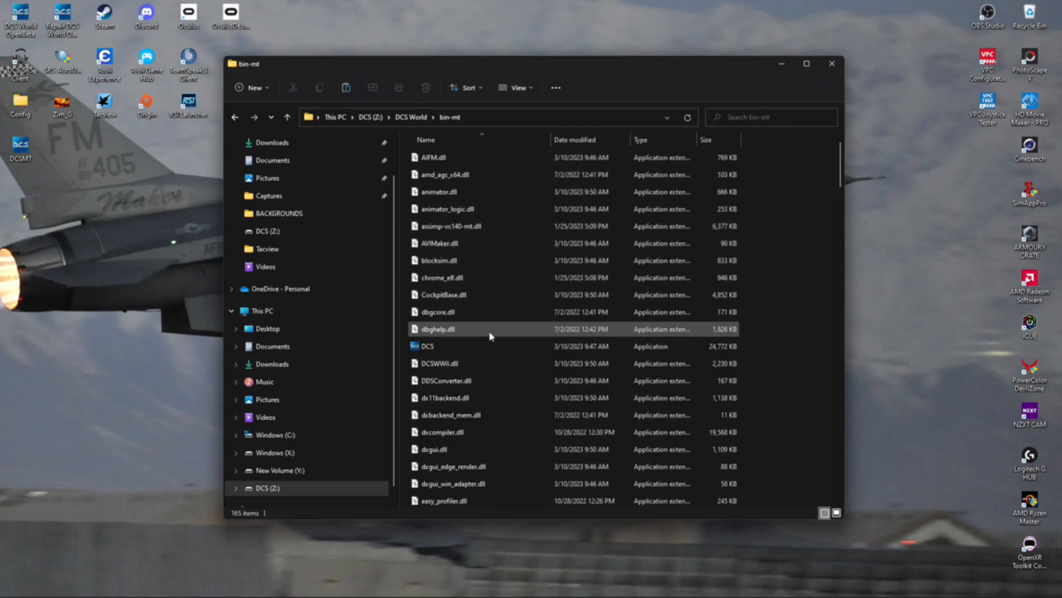
pyautogui.moveTo(427, 349)
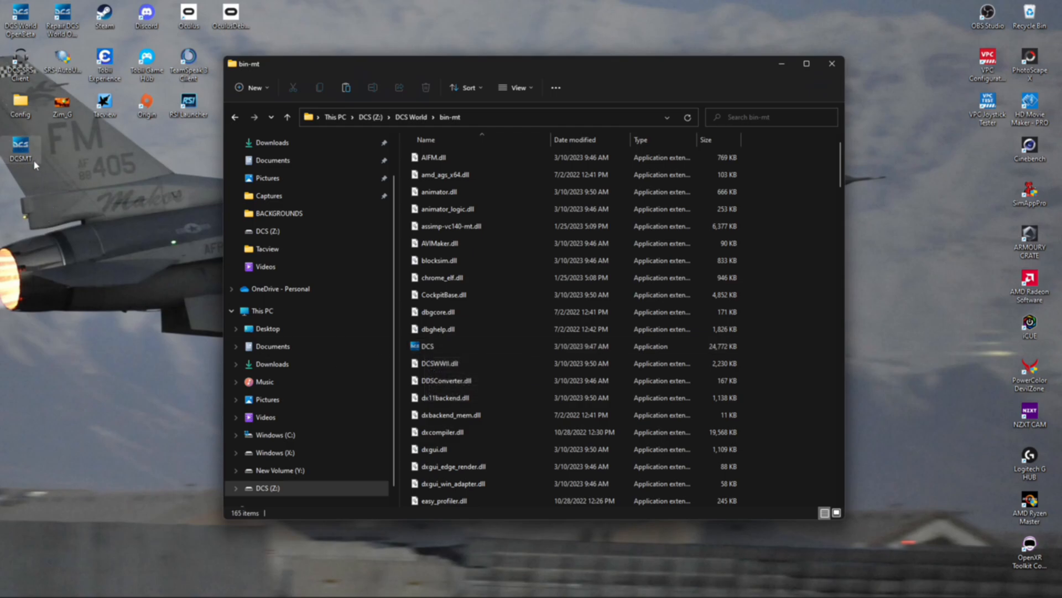
pyautogui.click(439, 328)
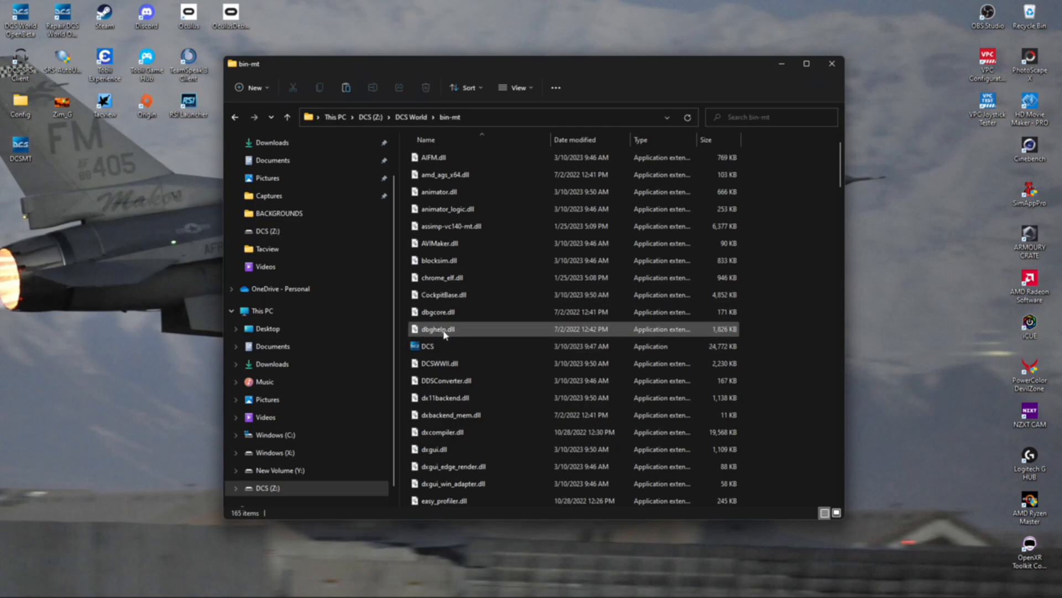
pyautogui.click(428, 346)
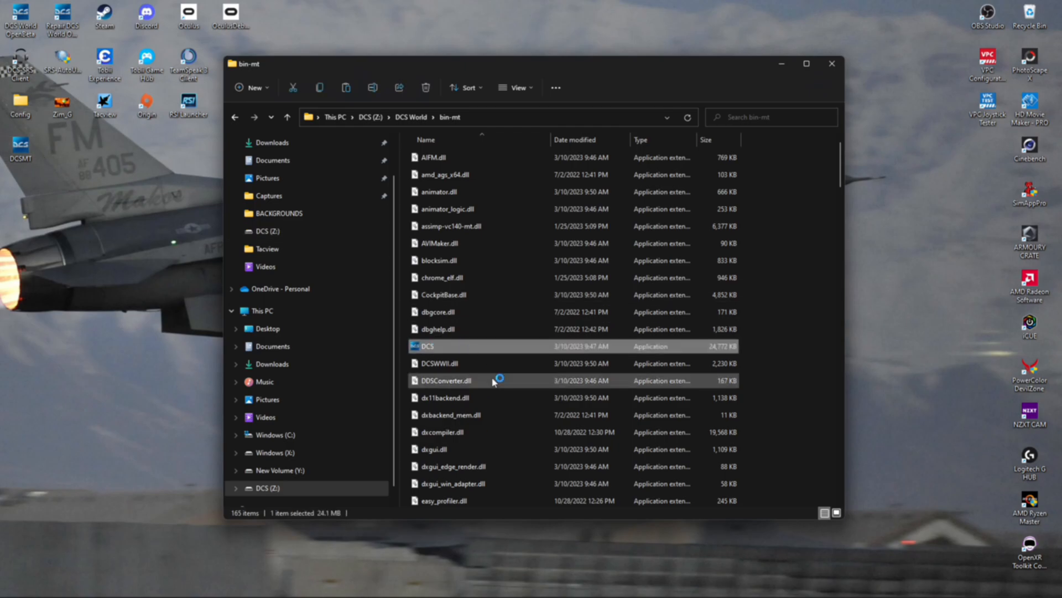
pyautogui.moveTo(859, 447)
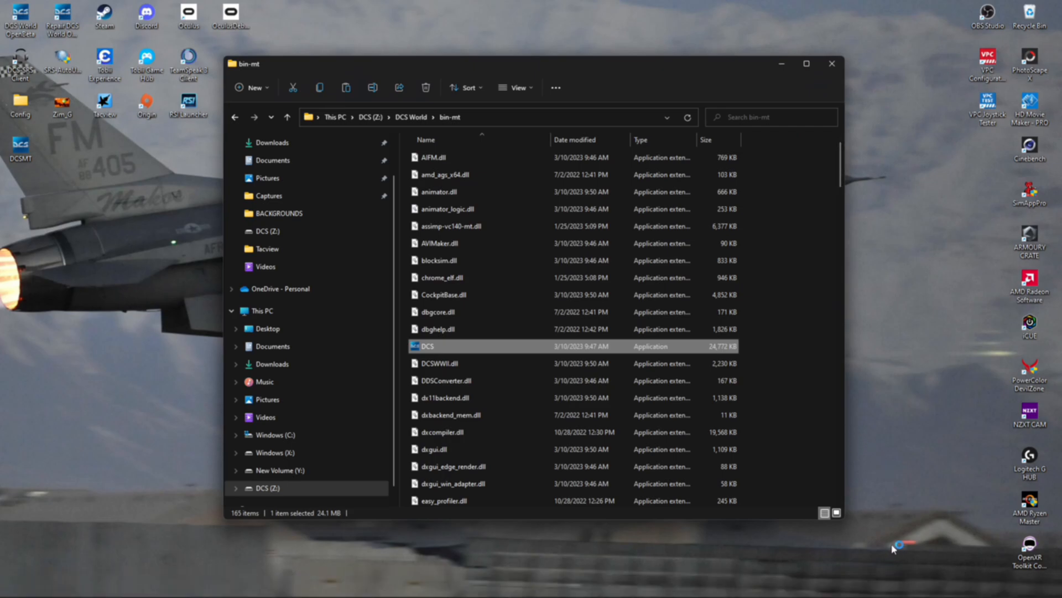
pyautogui.doubleClick(428, 346)
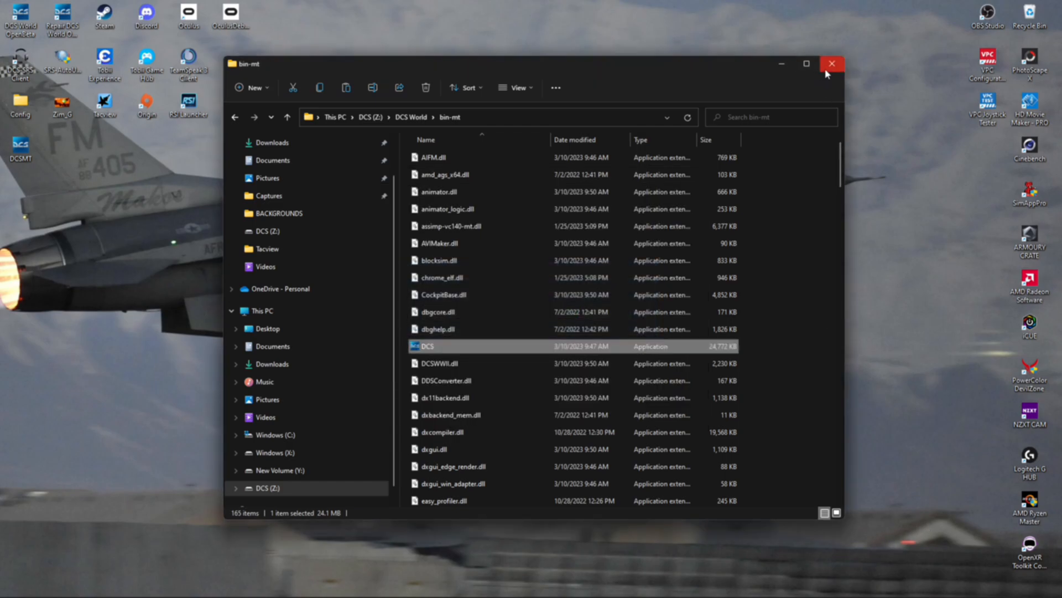
# Dismiss the M-2000C Authorization failed warning and reach the multi-thread main menu.
pyautogui.doubleClick(427, 346)
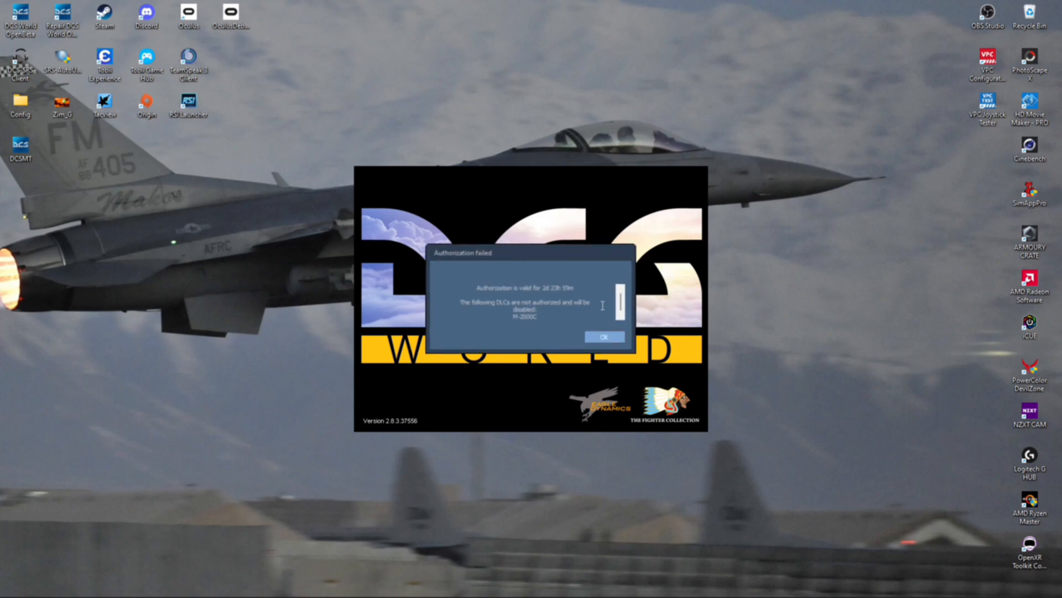
pyautogui.click(603, 337)
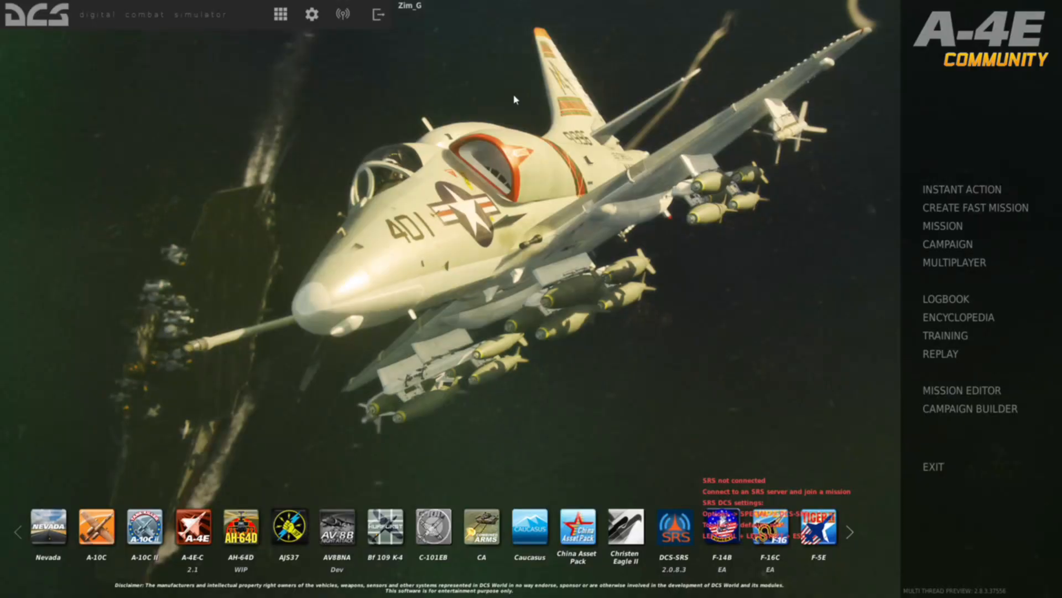
pyautogui.moveTo(729, 126)
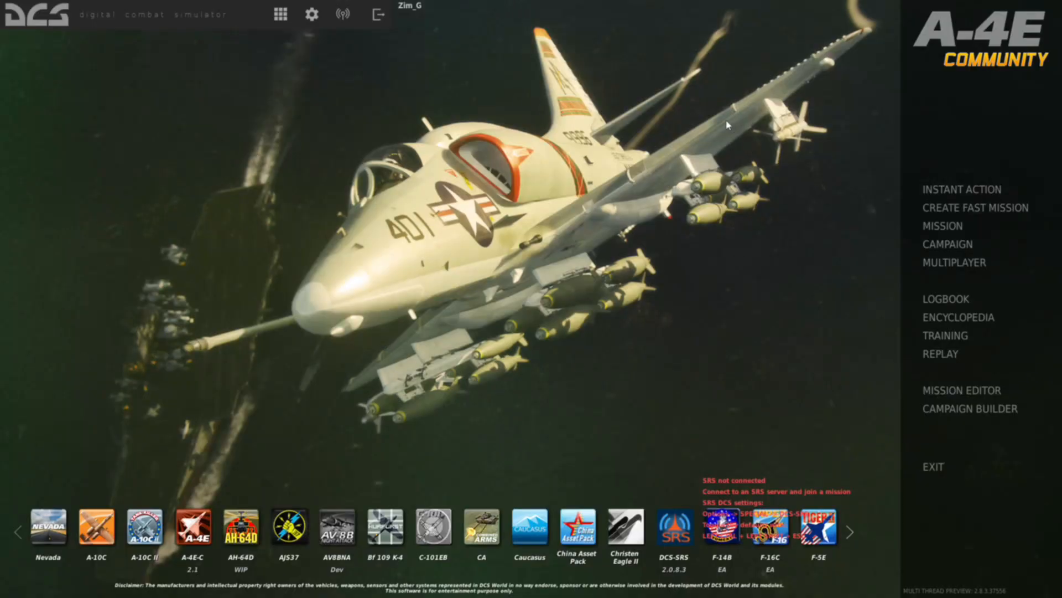
pyautogui.moveTo(953, 262)
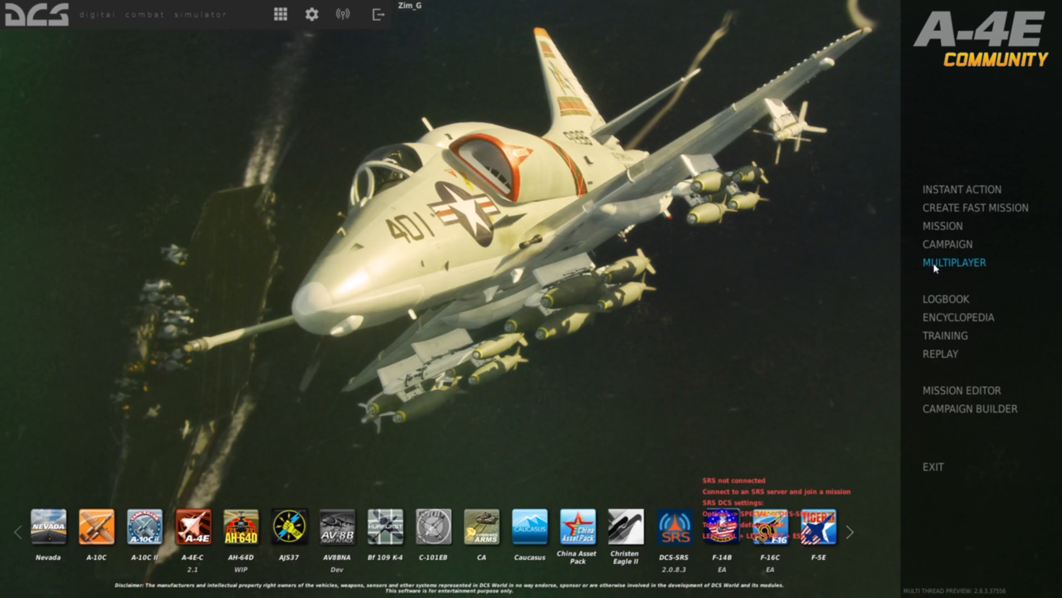
# Open the Multiplayer server browser and enable the Favorites Only filter.
pyautogui.click(955, 262)
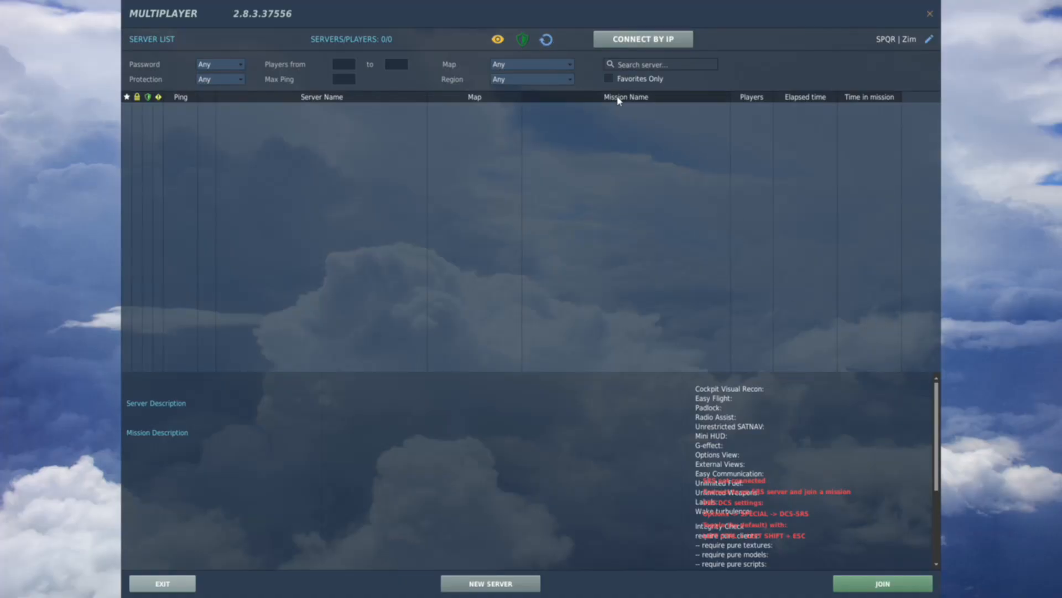
pyautogui.click(607, 78)
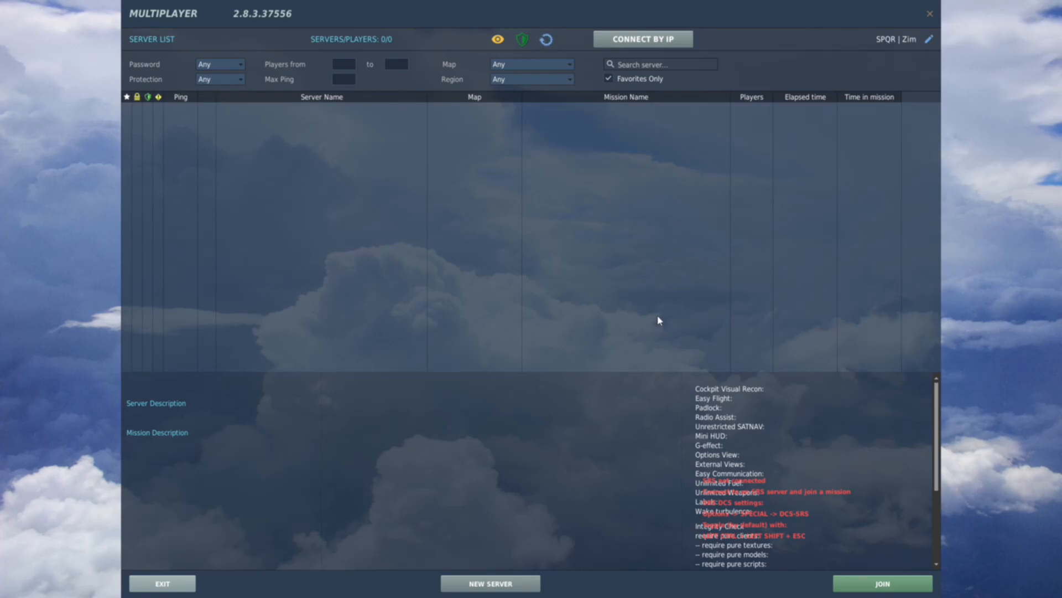
# Load the eleven favorite servers and click through several entries to review pings and players.
pyautogui.click(546, 39)
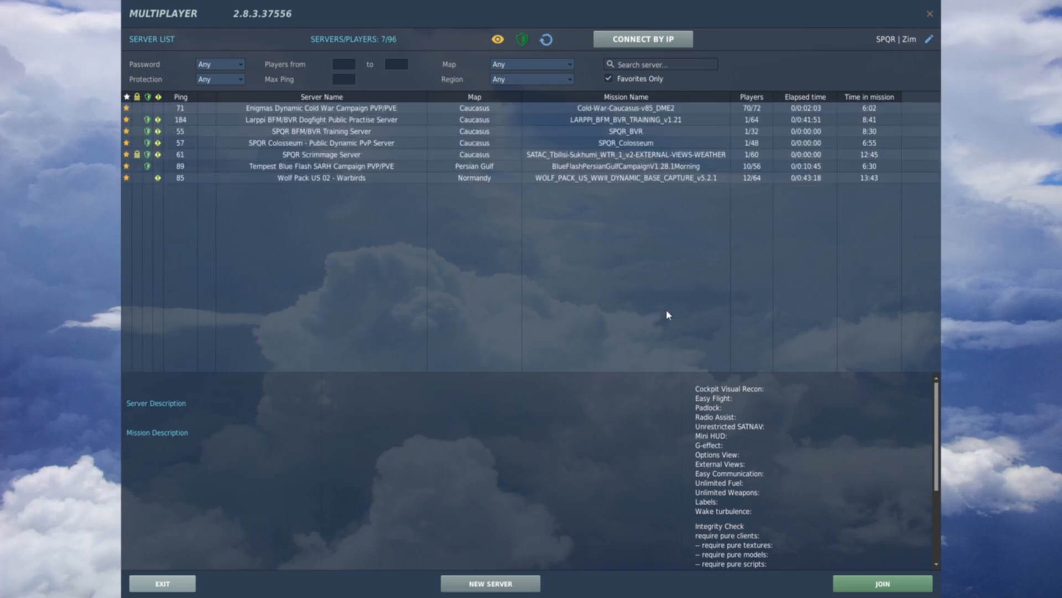
pyautogui.click(546, 39)
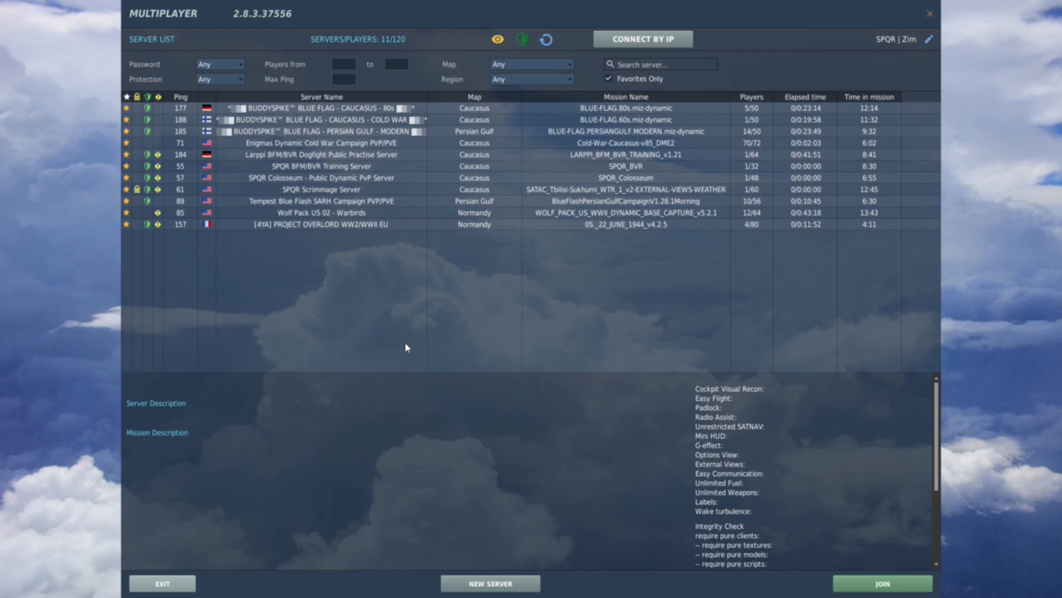
pyautogui.moveTo(301, 197)
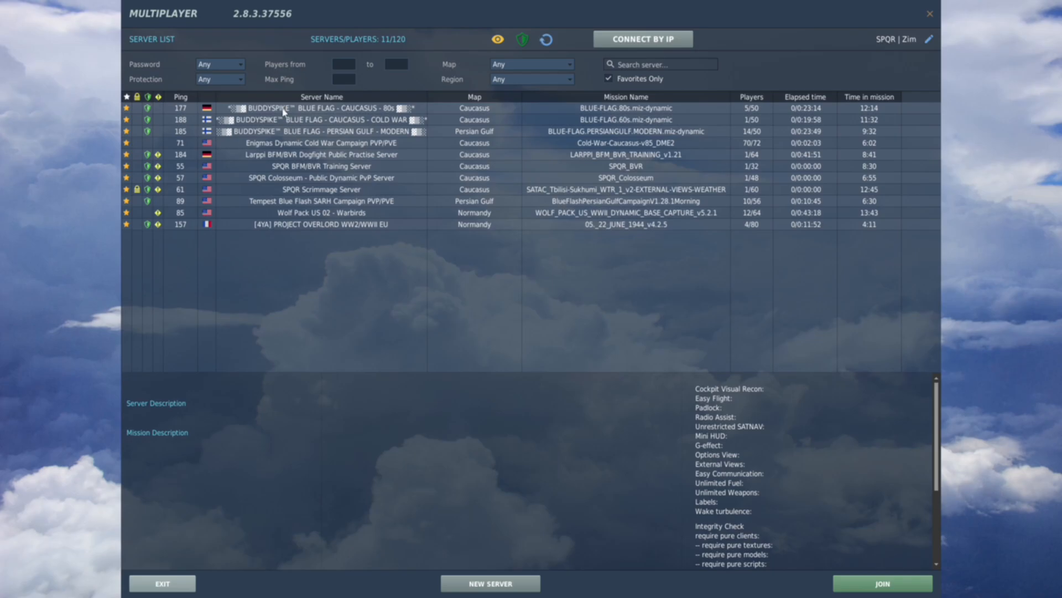
pyautogui.click(321, 166)
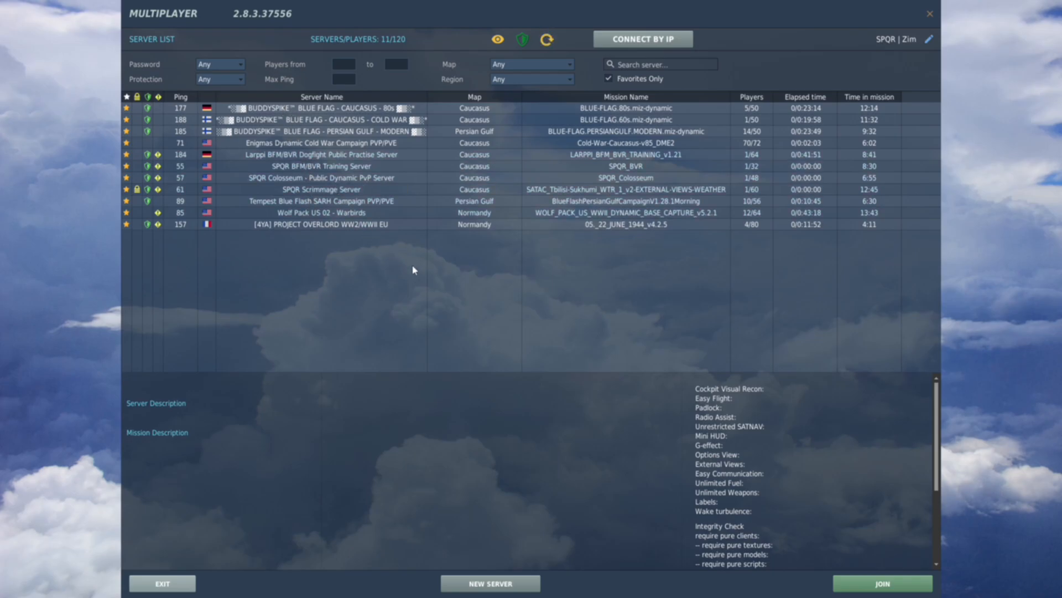
pyautogui.click(321, 166)
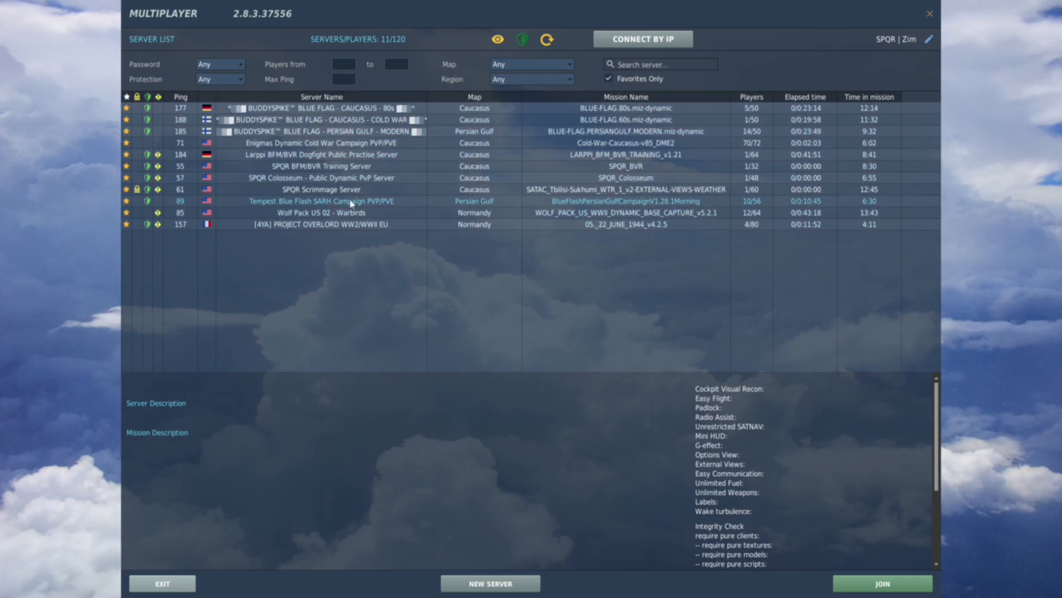
pyautogui.click(321, 108)
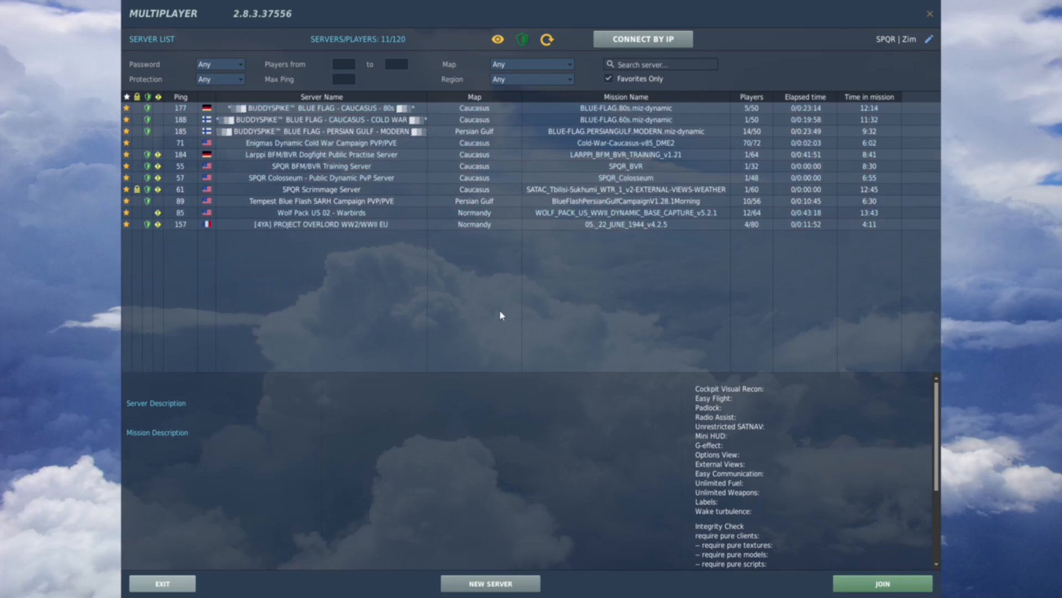
pyautogui.click(322, 154)
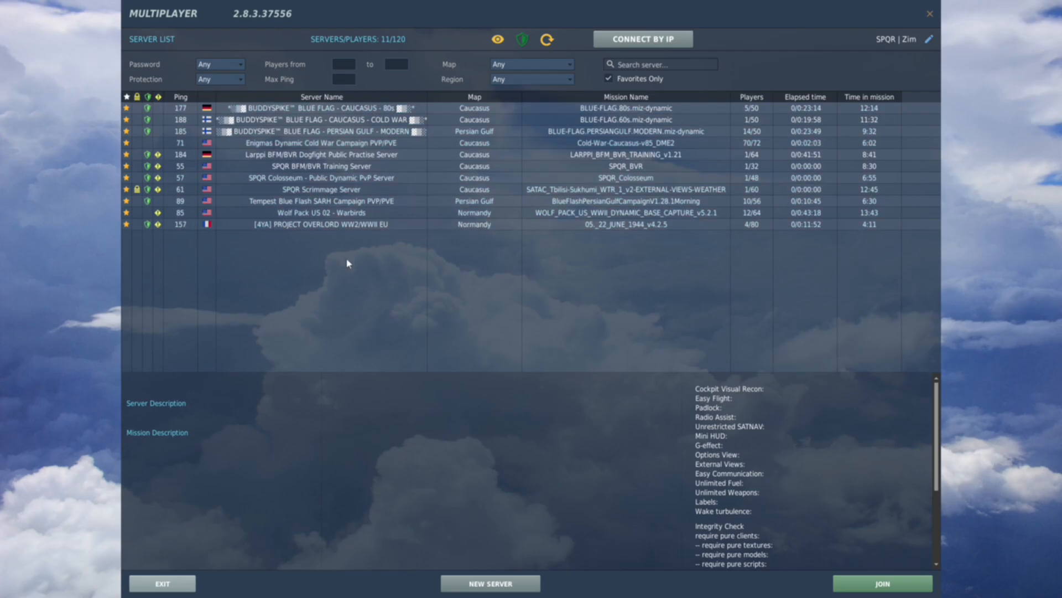
pyautogui.click(321, 177)
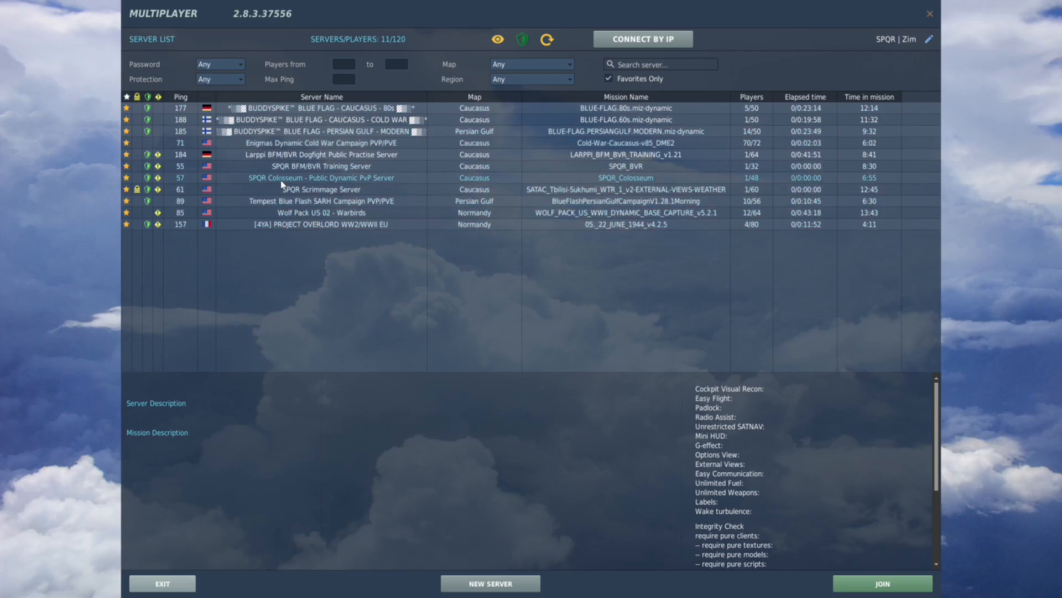
pyautogui.moveTo(391, 178)
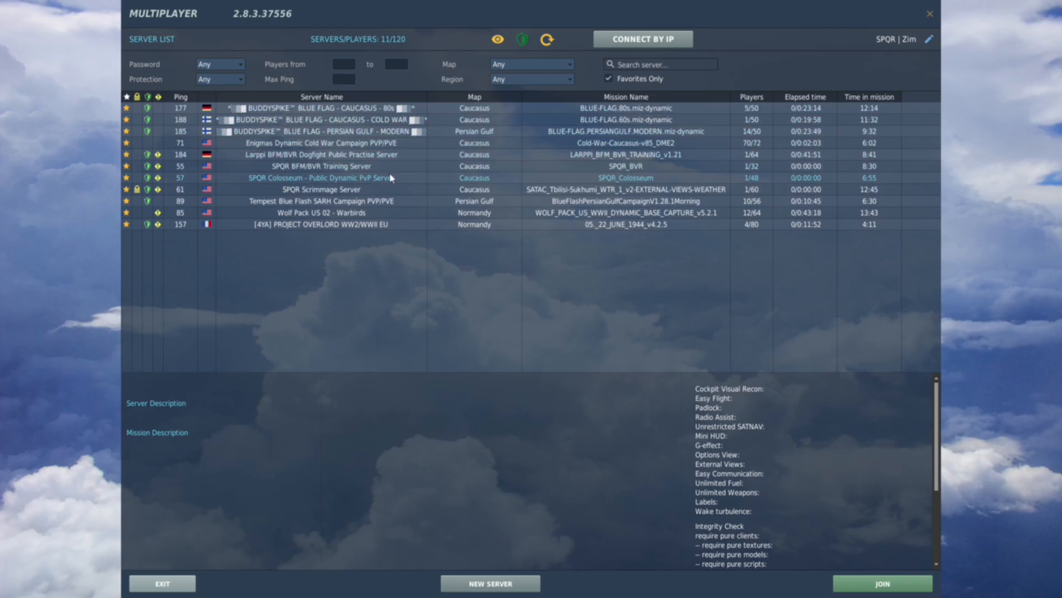
pyautogui.click(323, 189)
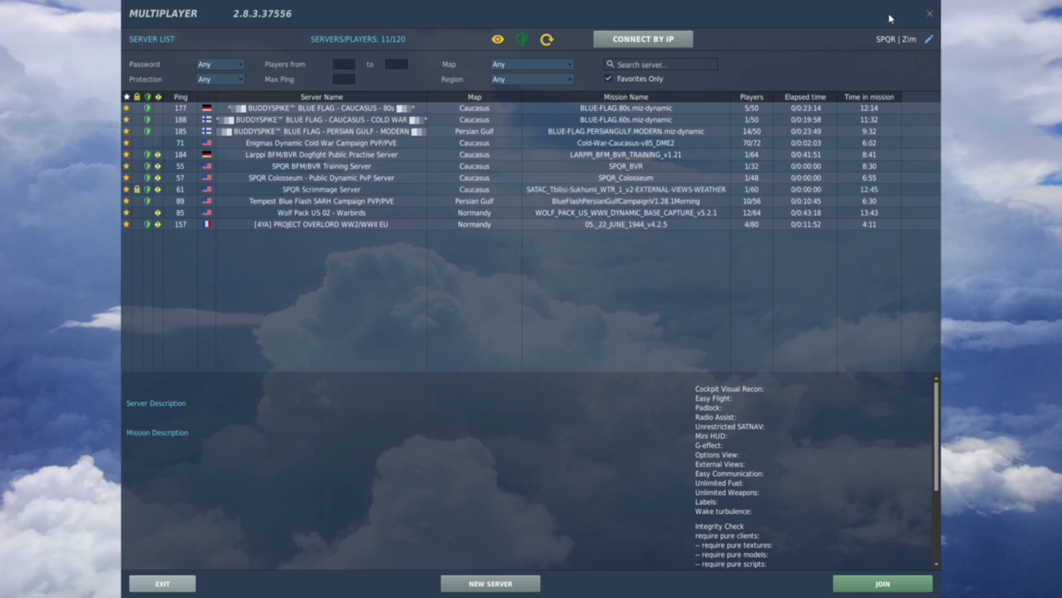
# Exit the Multiplayer screen and DCS, then relaunch via the DCS World OpenBeta desktop shortcut.
pyautogui.click(929, 14)
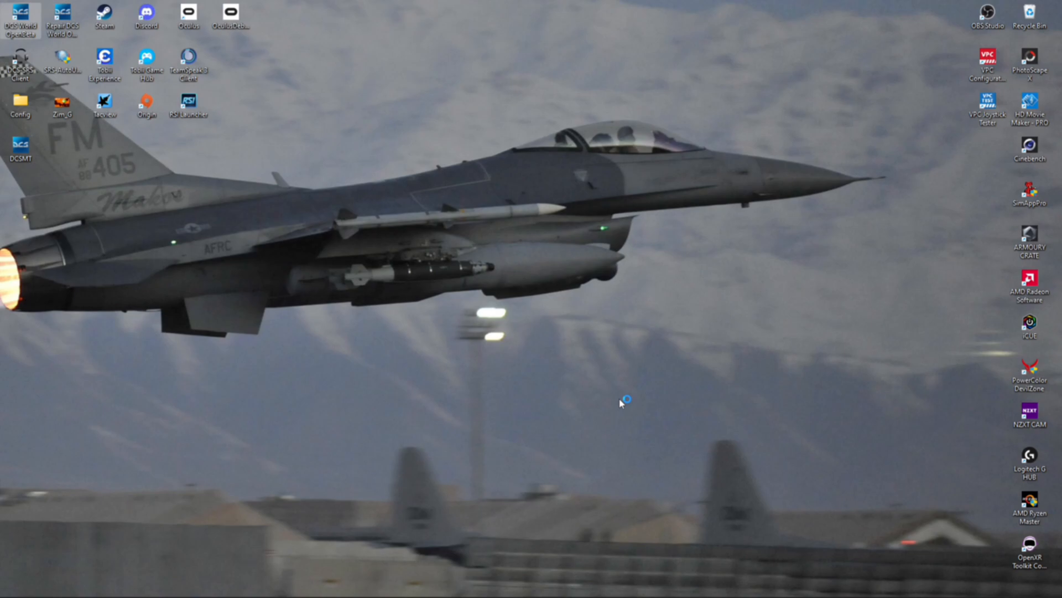
pyautogui.doubleClick(21, 13)
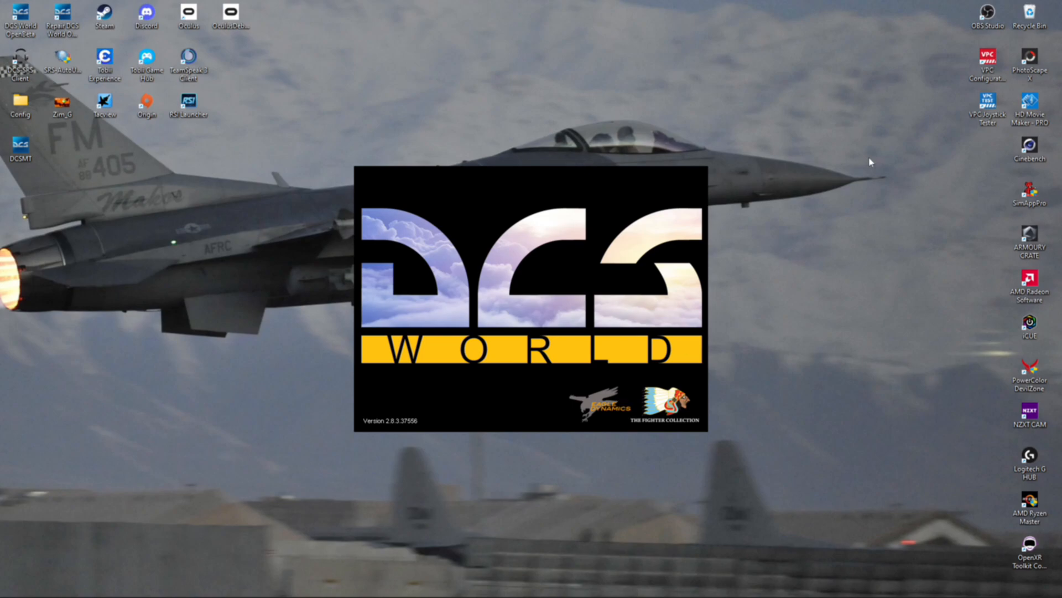
pyautogui.moveTo(910, 423)
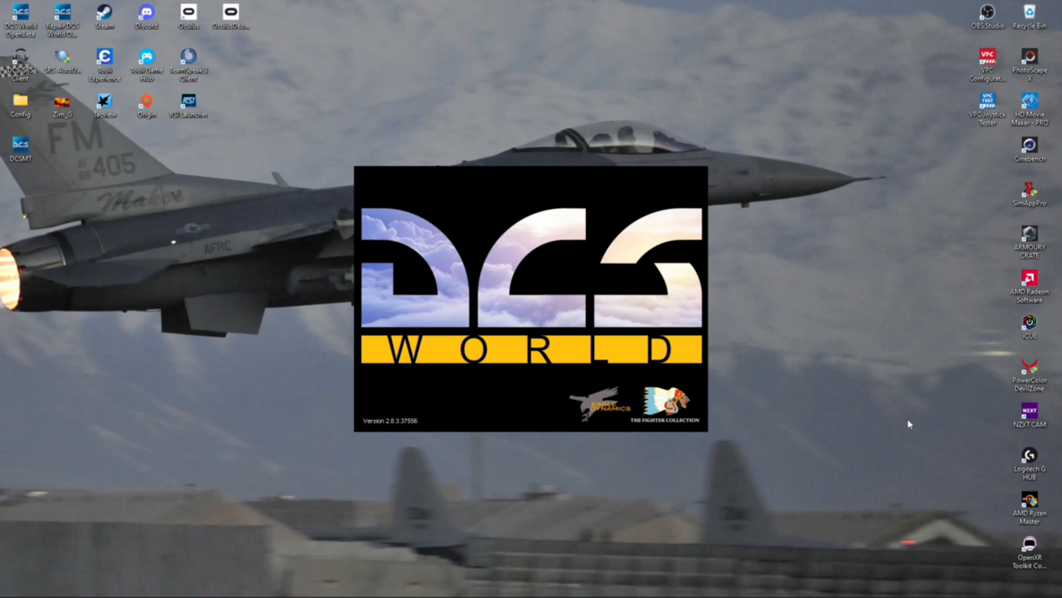
pyautogui.moveTo(724, 380)
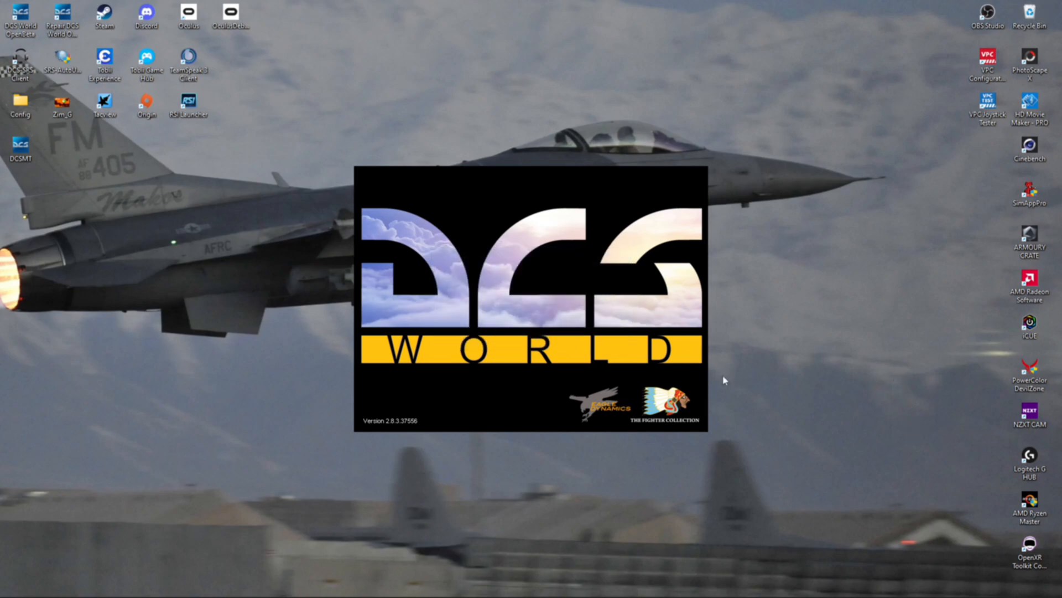
pyautogui.moveTo(744, 395)
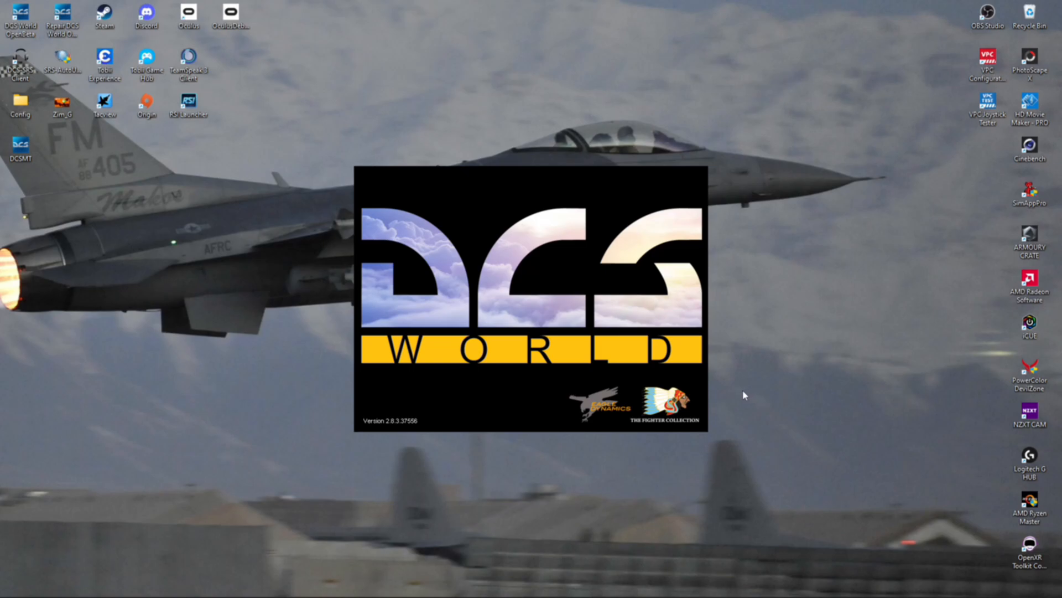
pyautogui.moveTo(784, 452)
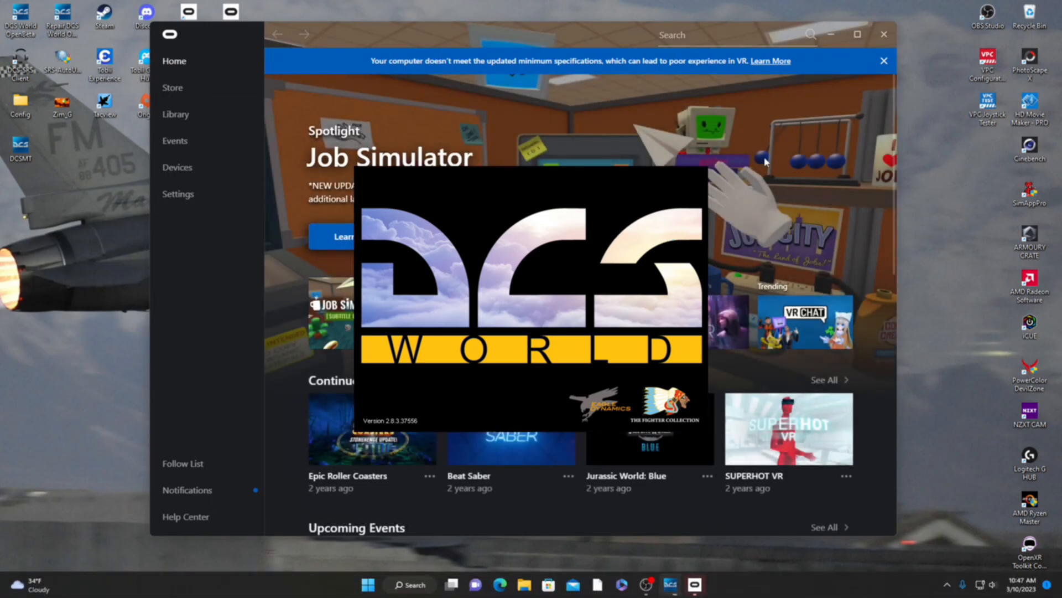
pyautogui.moveTo(858, 103)
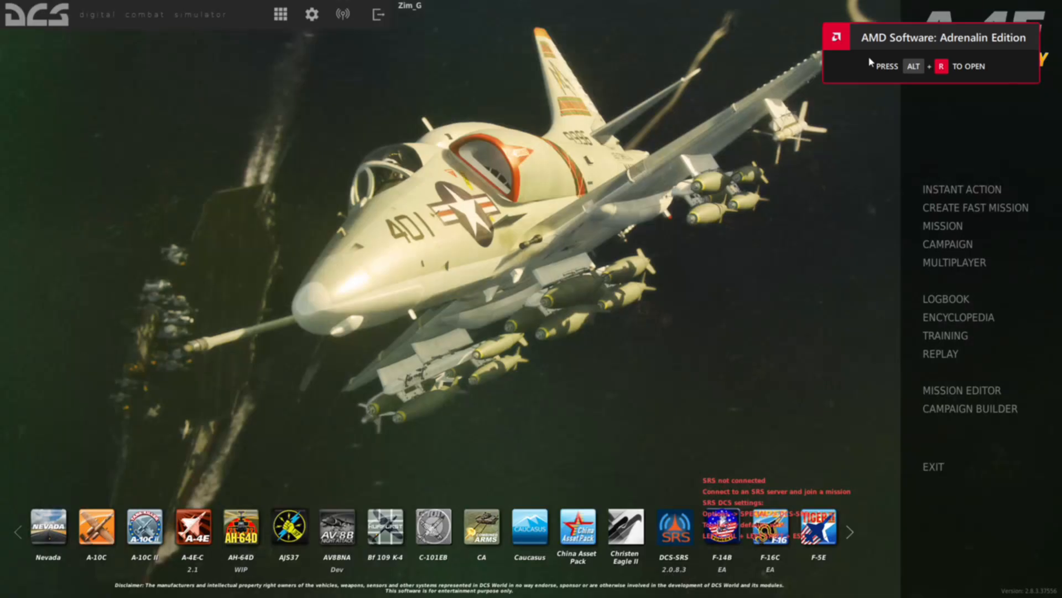
pyautogui.click(953, 263)
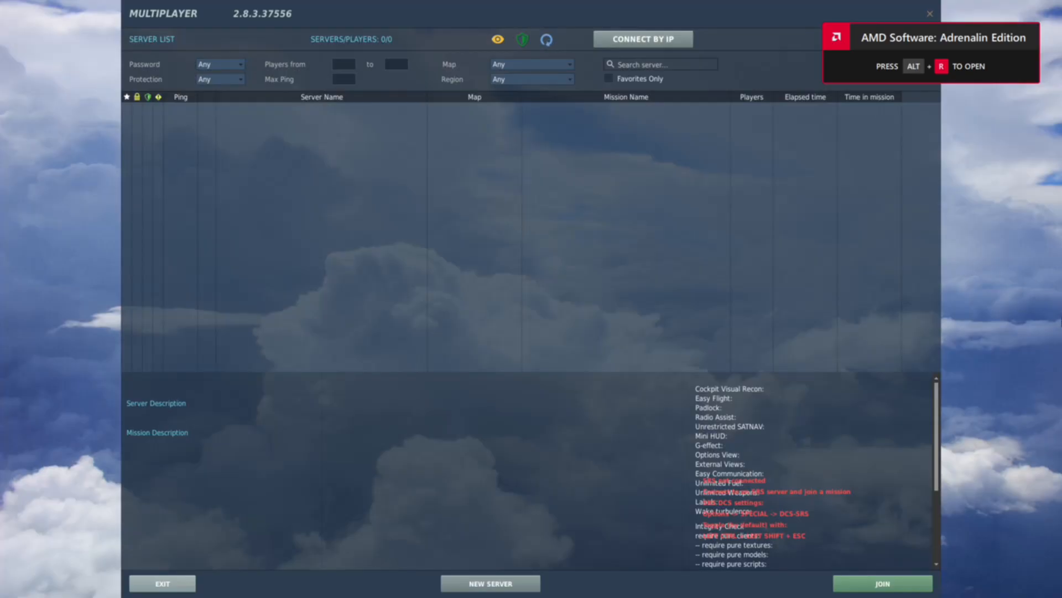
pyautogui.moveTo(703, 228)
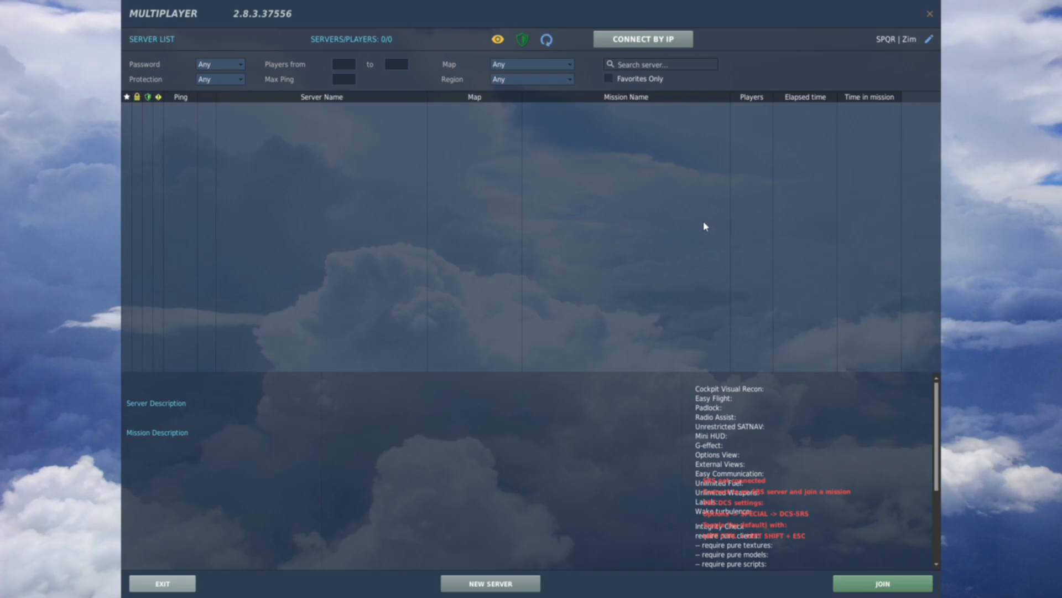
pyautogui.click(608, 78)
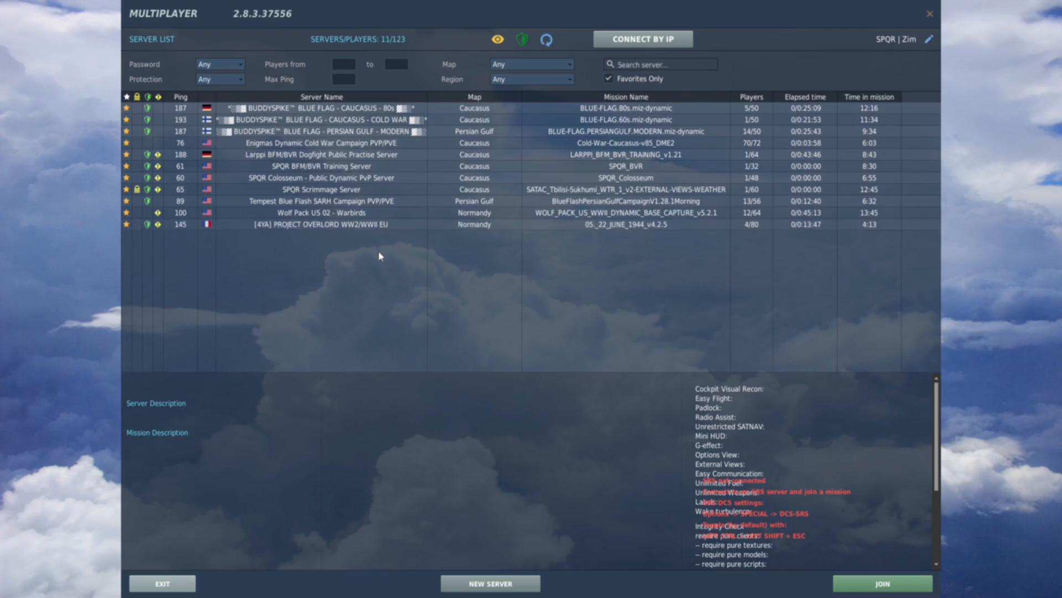
pyautogui.moveTo(391, 236)
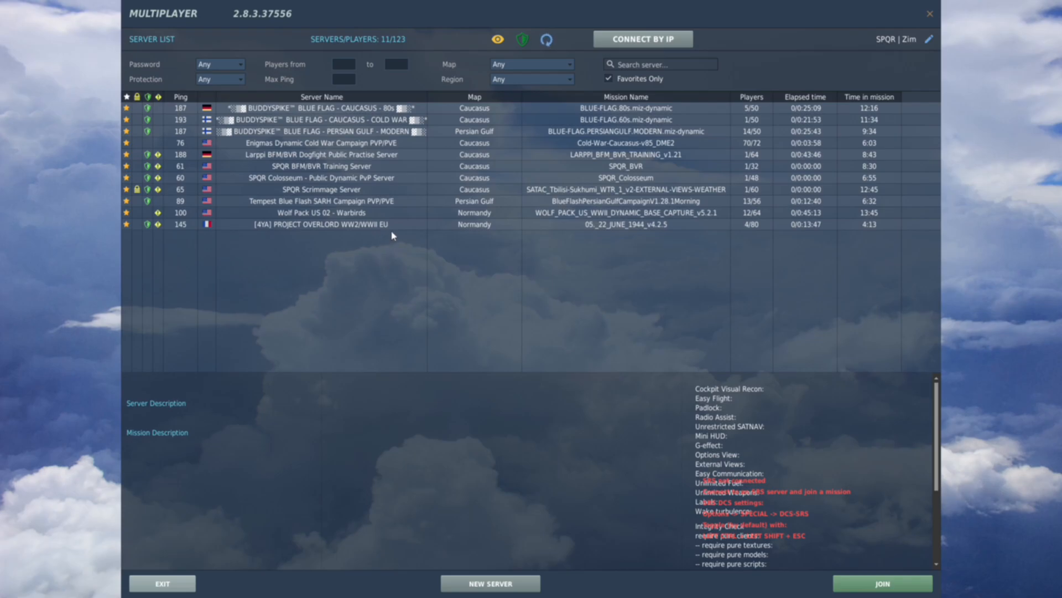
pyautogui.click(321, 225)
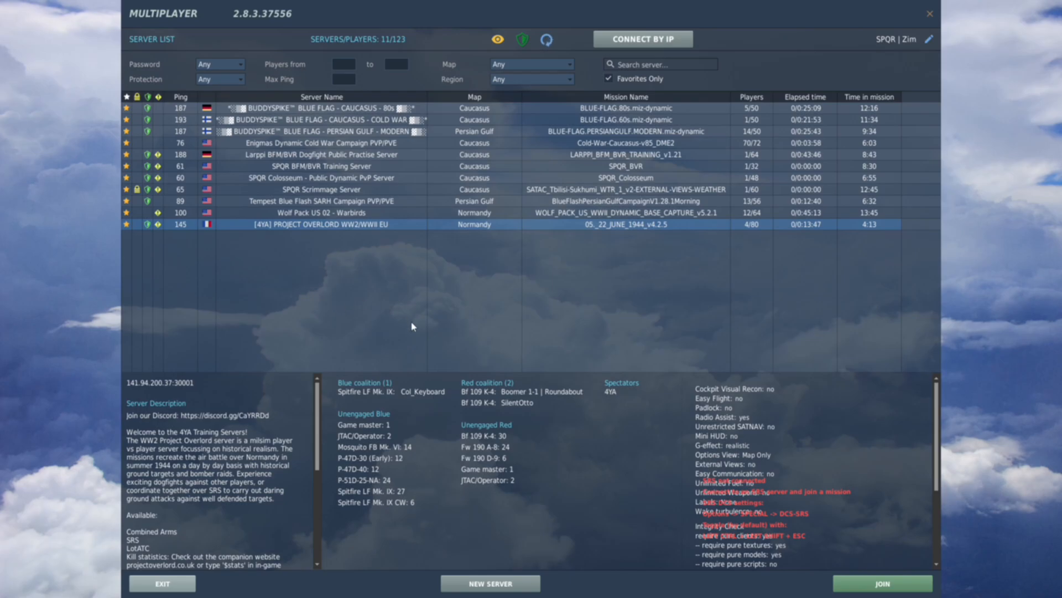
pyautogui.moveTo(277, 186)
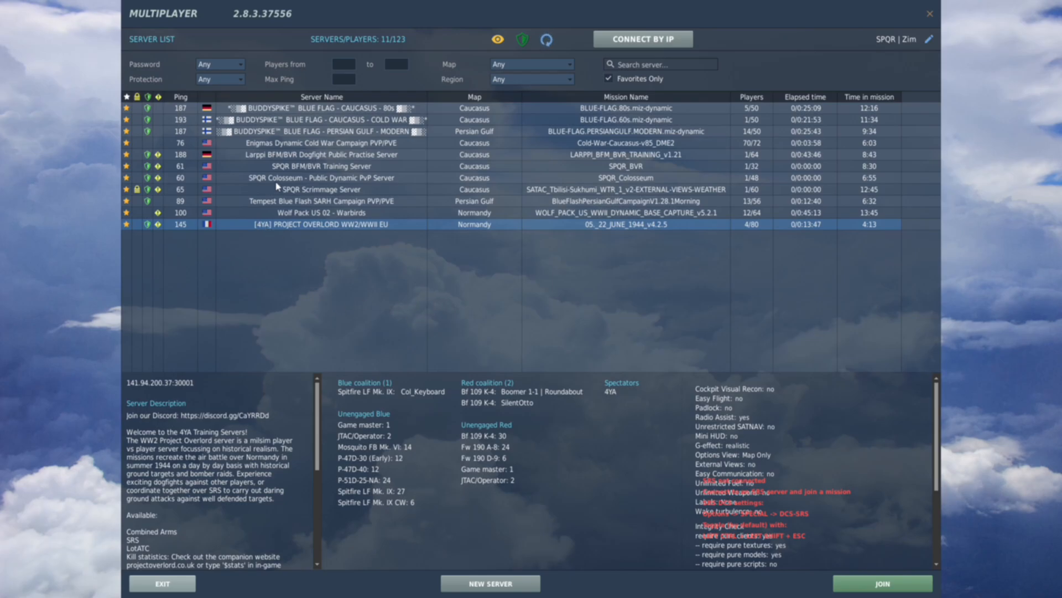
pyautogui.click(320, 178)
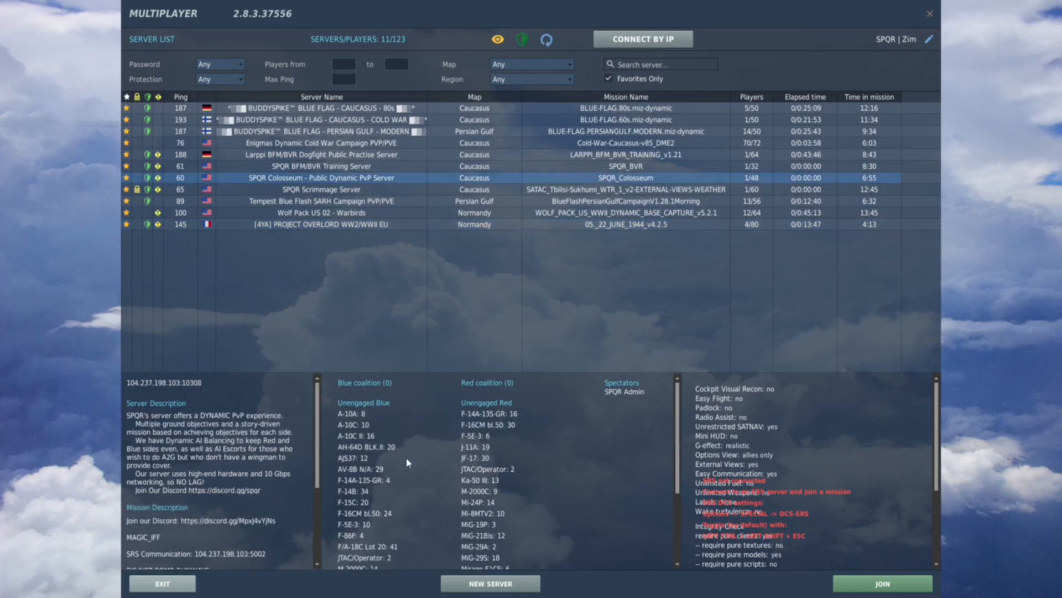
pyautogui.click(546, 40)
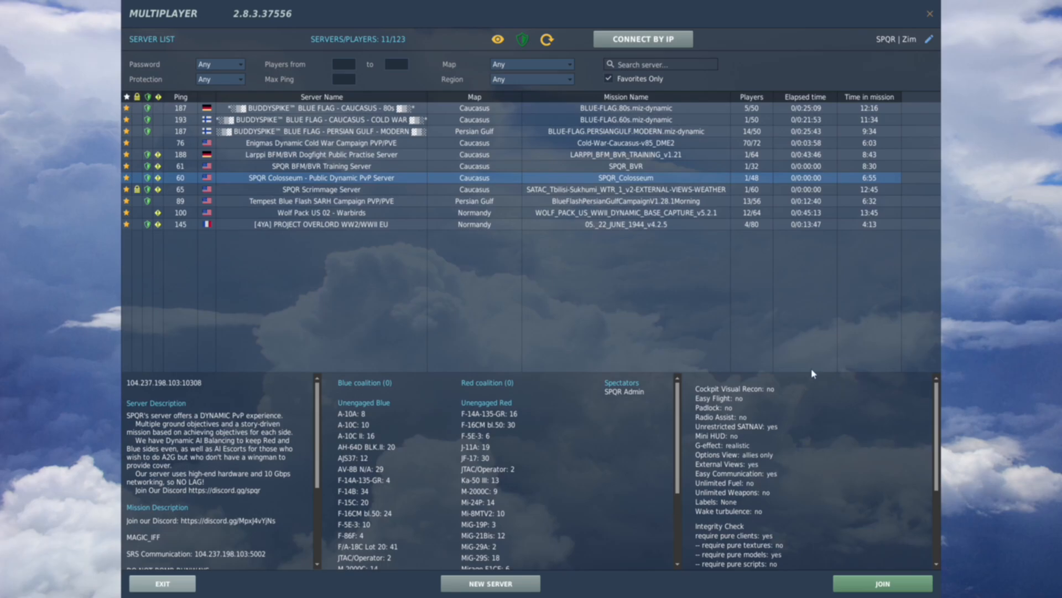
pyautogui.scroll(-3)
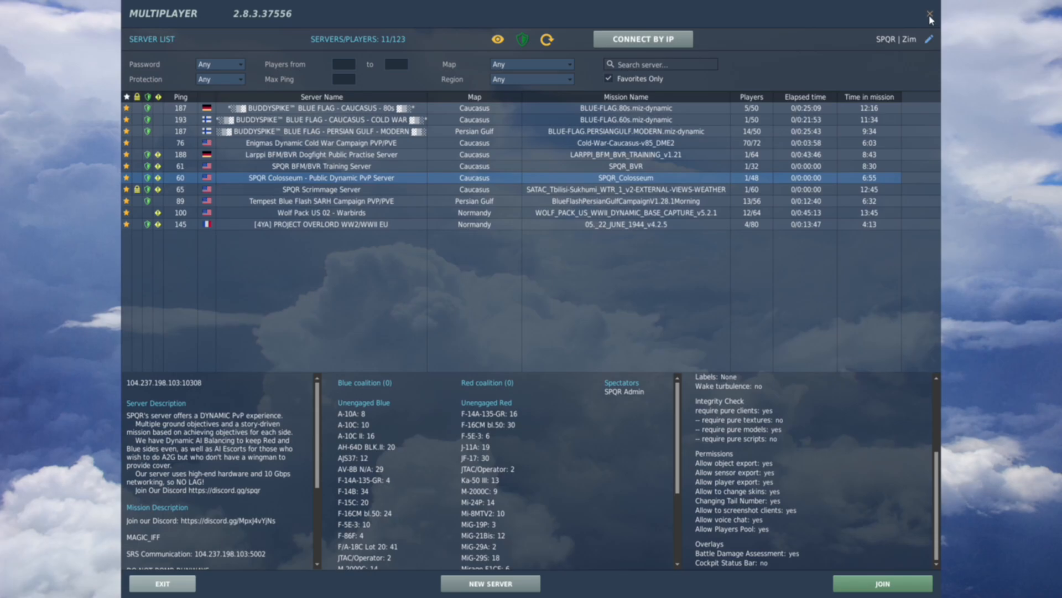
pyautogui.click(929, 14)
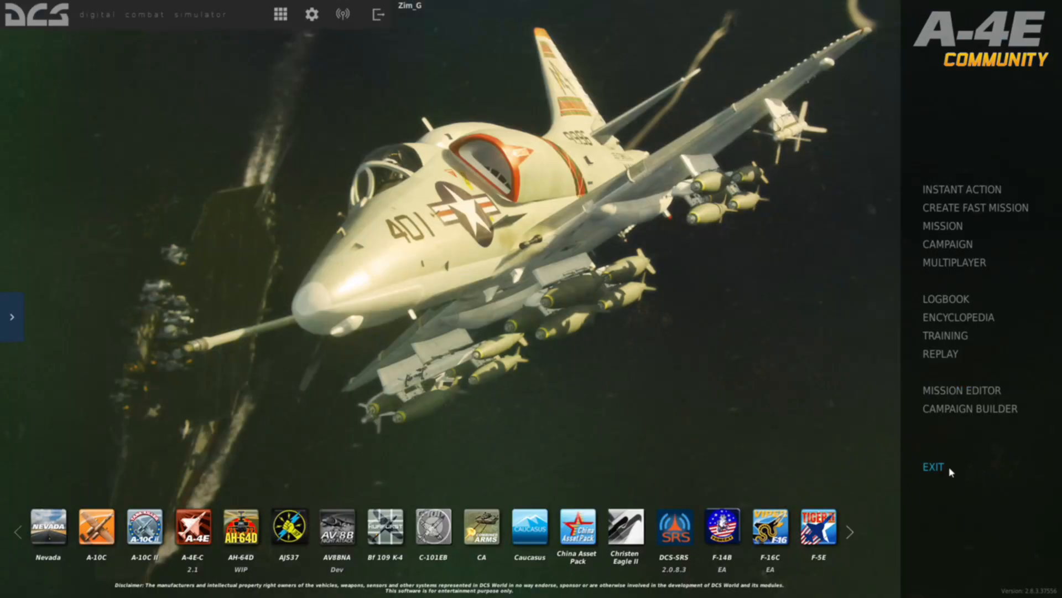
# Quit DCS, revisit the bin-mt folder on DCS (Z:), then bring up OBS Studio.
pyautogui.click(932, 467)
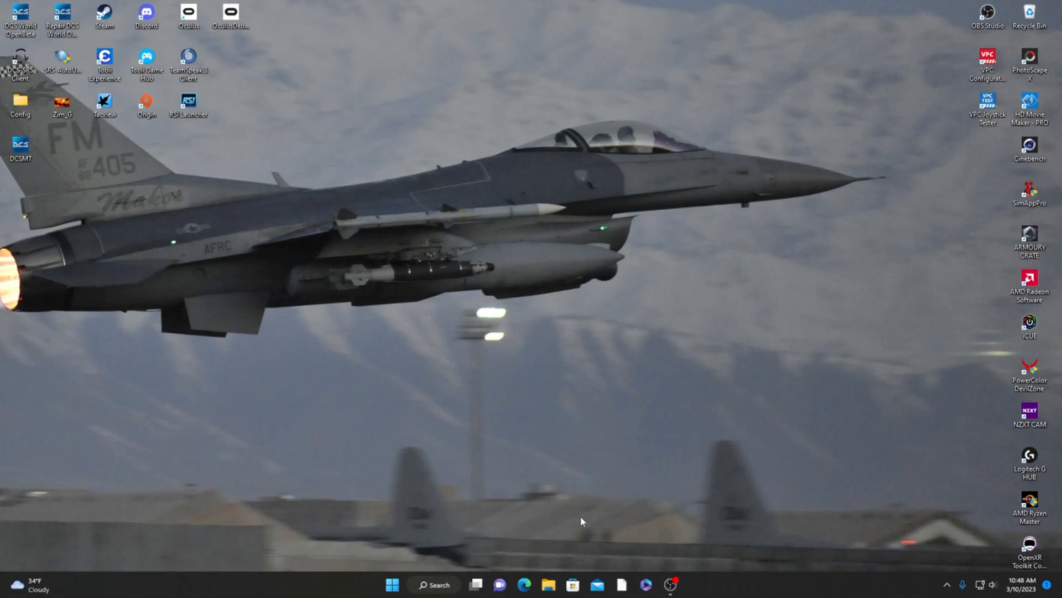
pyautogui.click(547, 584)
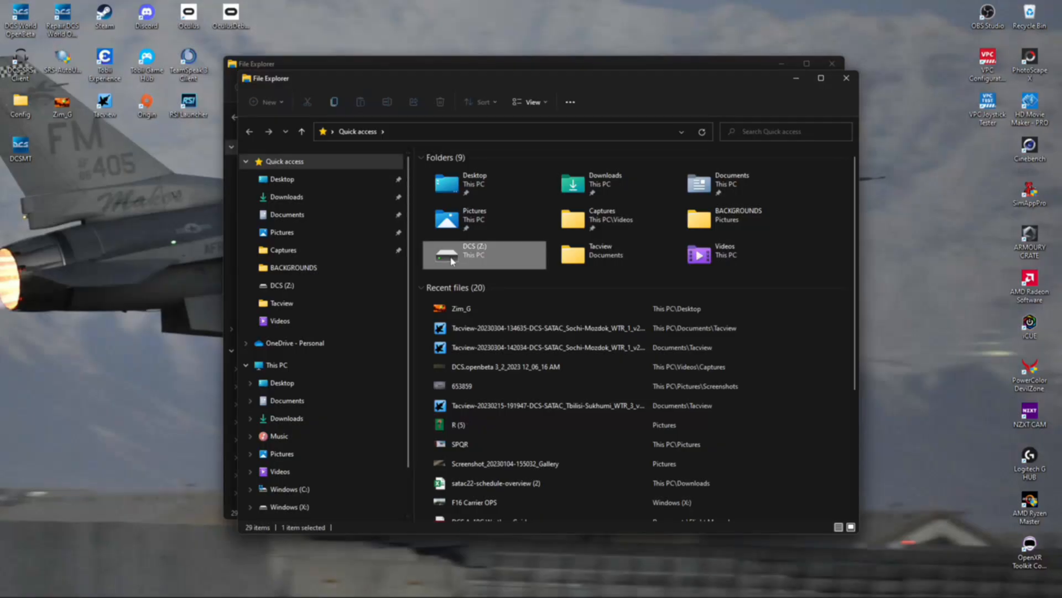
pyautogui.doubleClick(474, 251)
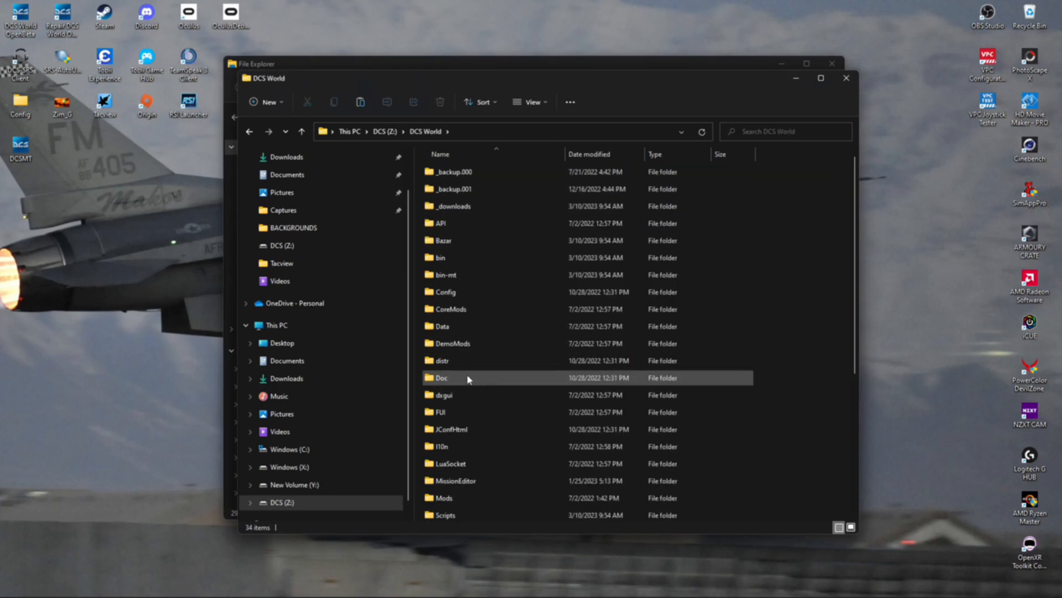
pyautogui.doubleClick(445, 274)
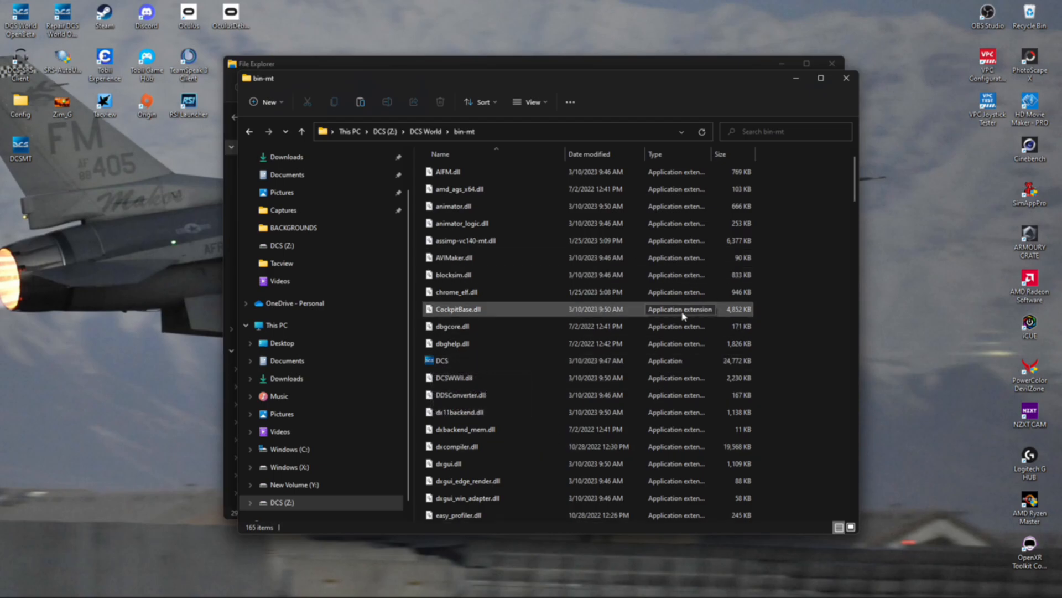
pyautogui.scroll(-3)
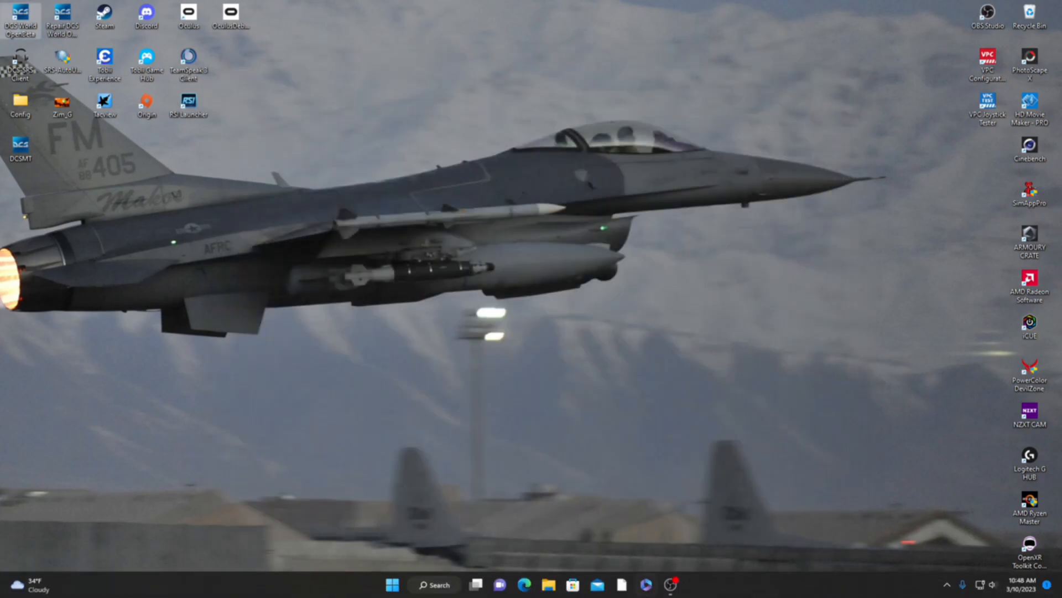
pyautogui.moveTo(673, 584)
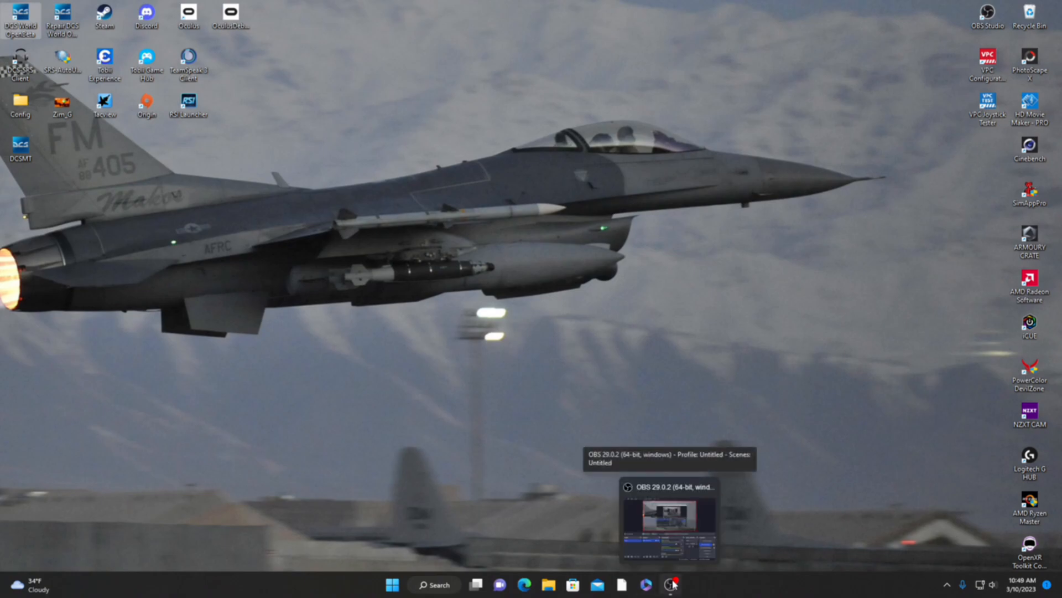
pyautogui.click(672, 584)
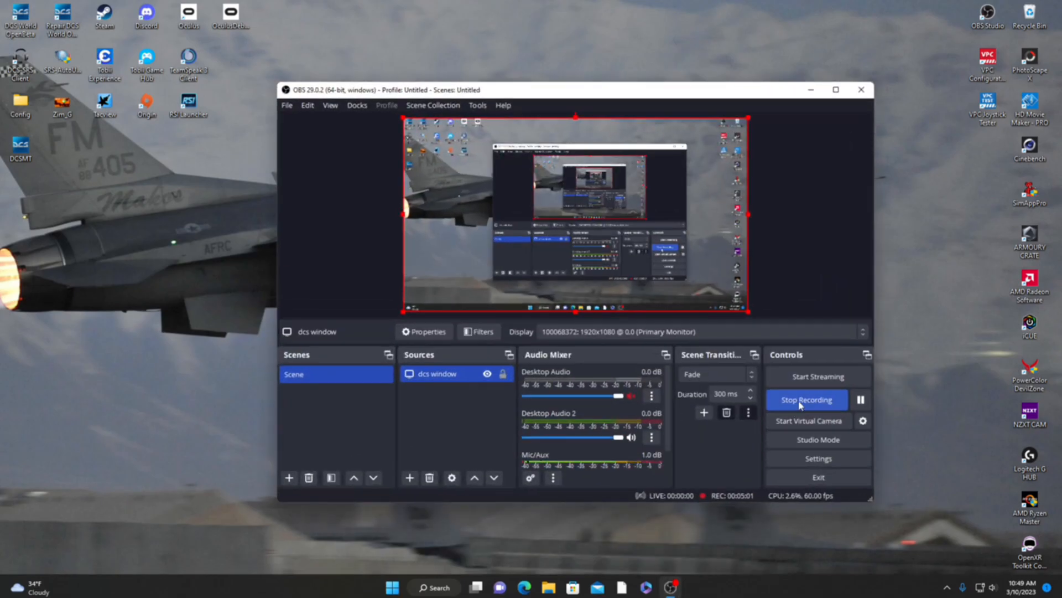